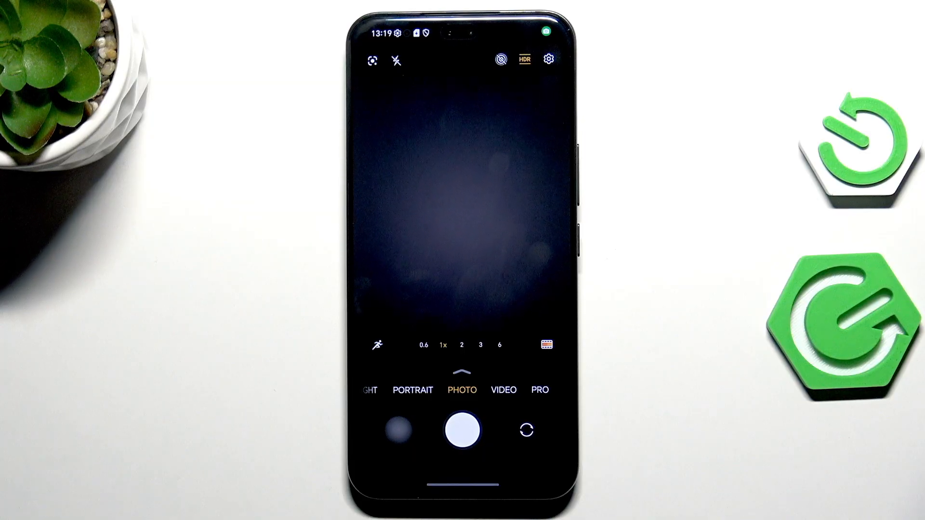
Open camera settings, scroll to the bottom, and choose Restore defaults.
click(548, 60)
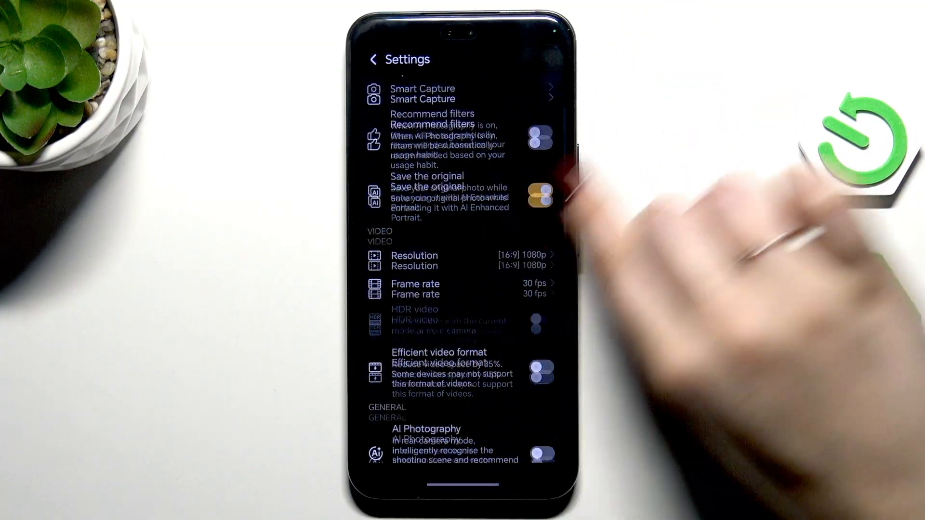
scroll(down, 3)
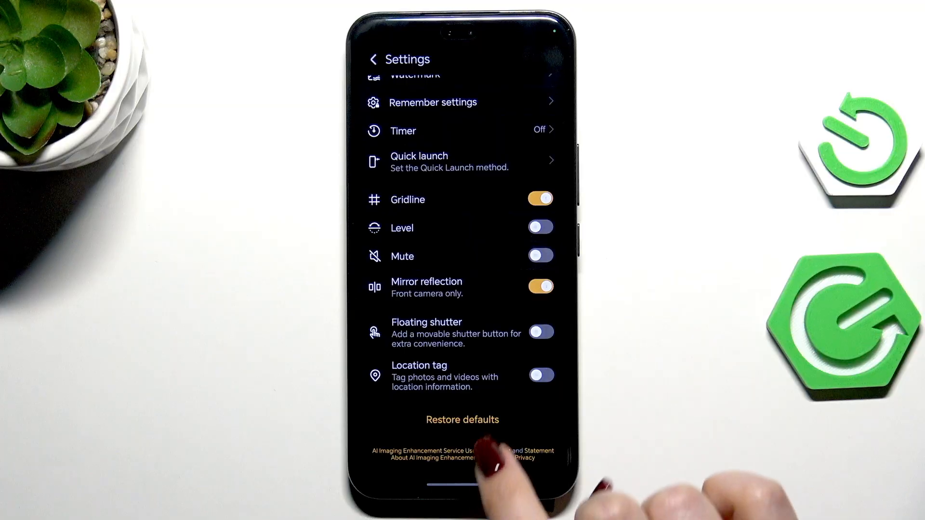
click(462, 420)
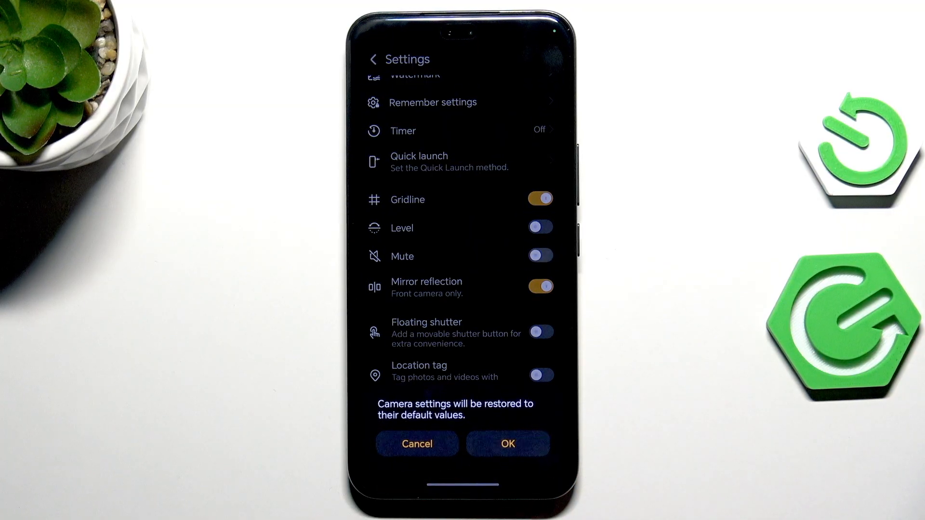
Confirm restoring default camera settings and answer the location access prompt.
click(508, 443)
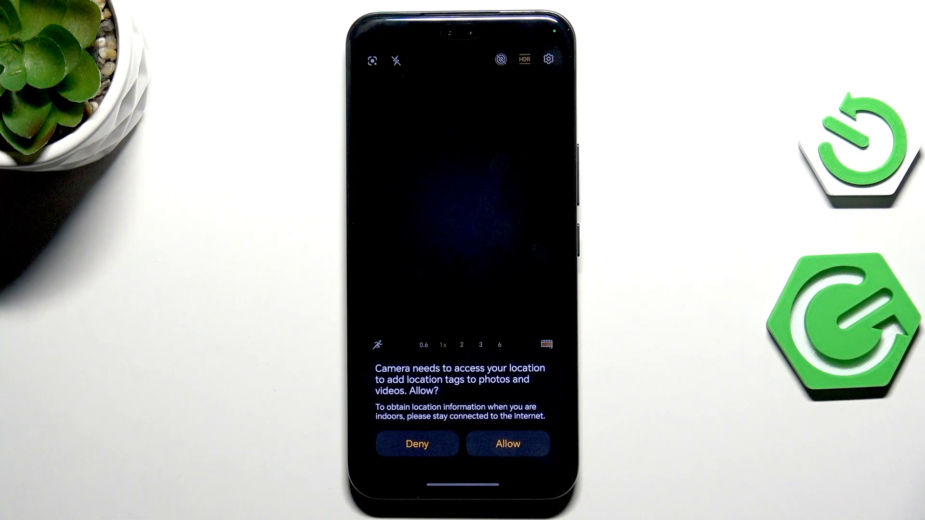
click(507, 444)
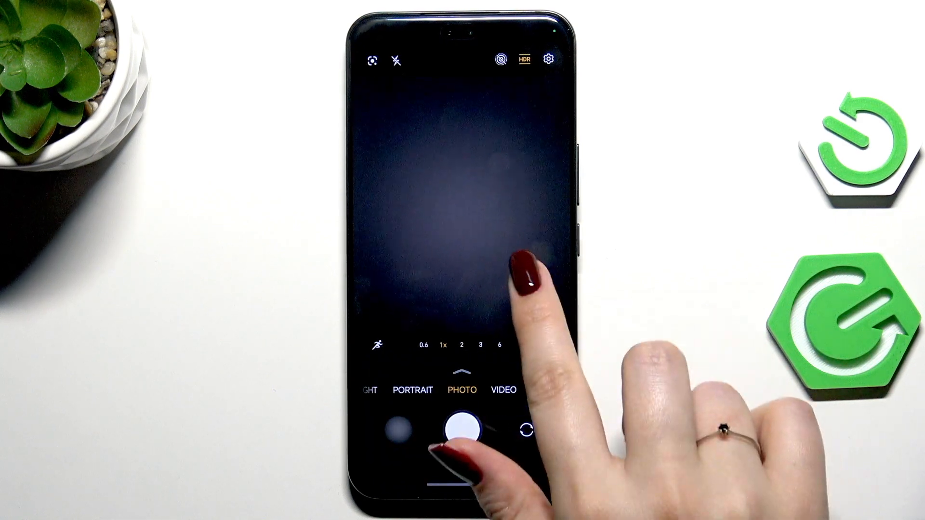